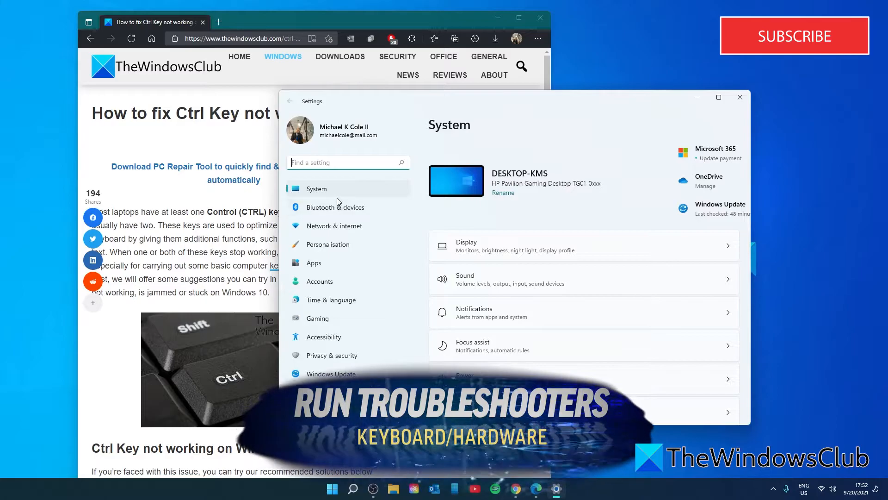
Step: Scroll the System page and open Troubleshoot to reach the other troubleshooters list
{"action": "scroll", "scroll_direction": "down", "scroll_amount": 3}
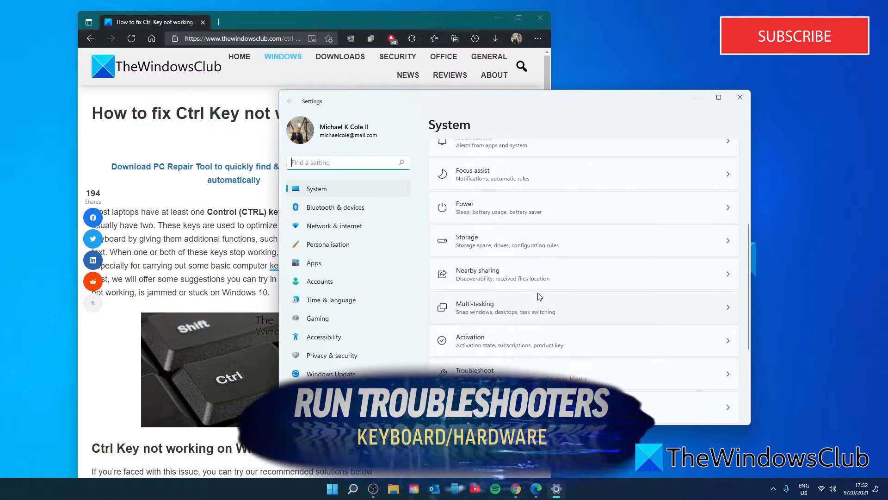
{"action": "left_click", "coordinate": [475, 370]}
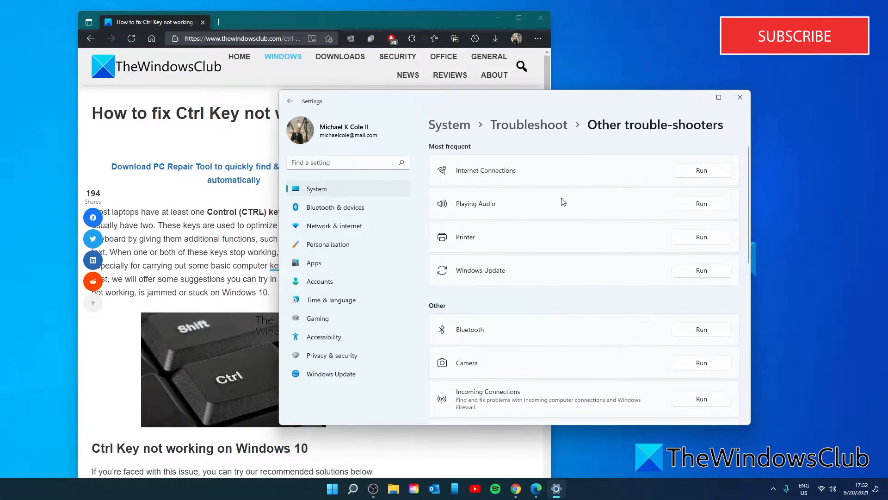
Step: Run the Keyboard troubleshooter and close it once it reports no changes needed
{"action": "scroll", "scroll_direction": "down", "scroll_amount": 3}
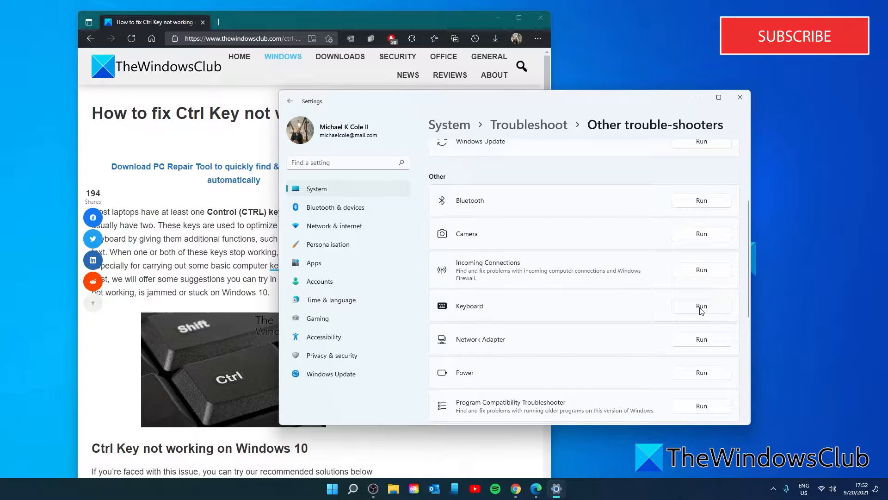
{"action": "left_click", "coordinate": [701, 306]}
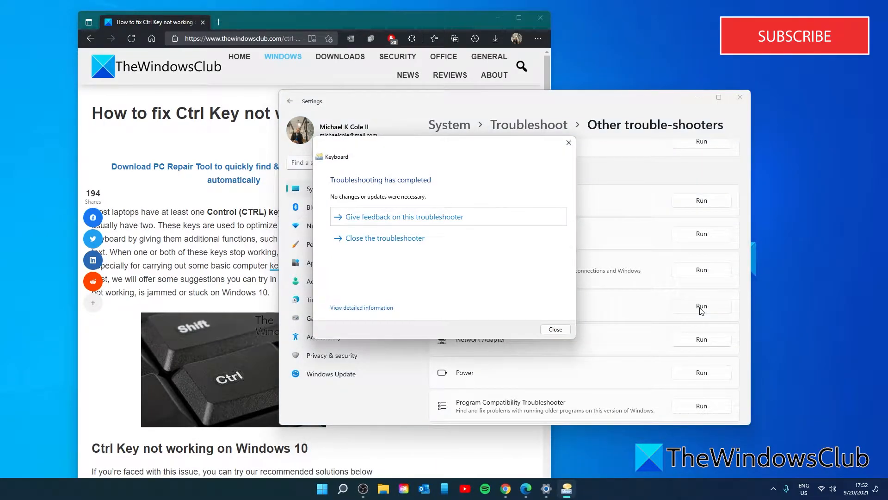
{"action": "left_click", "coordinate": [555, 328]}
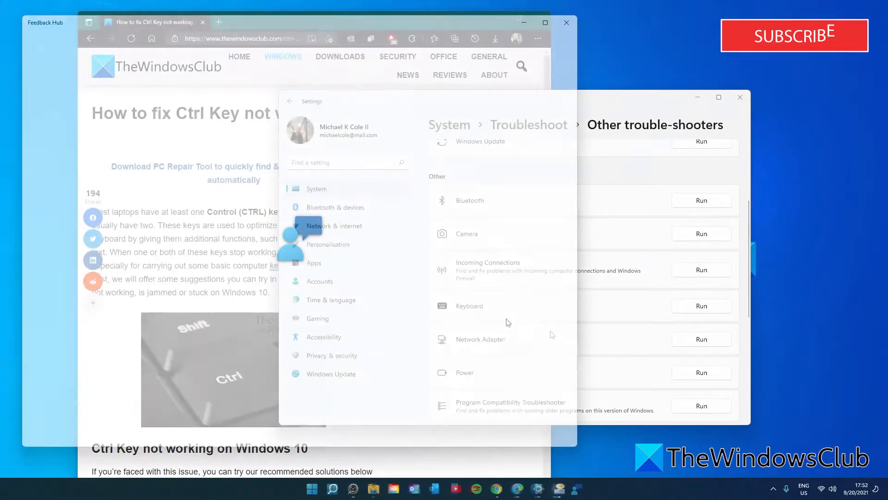
Step: Run 'msdt.exe -id devicediagnostic' from the Run dialog to open the Hardware and Devices troubleshooter
{"action": "scroll", "scroll_direction": "down", "scroll_amount": 3}
{"action": "type", "text": "m"}
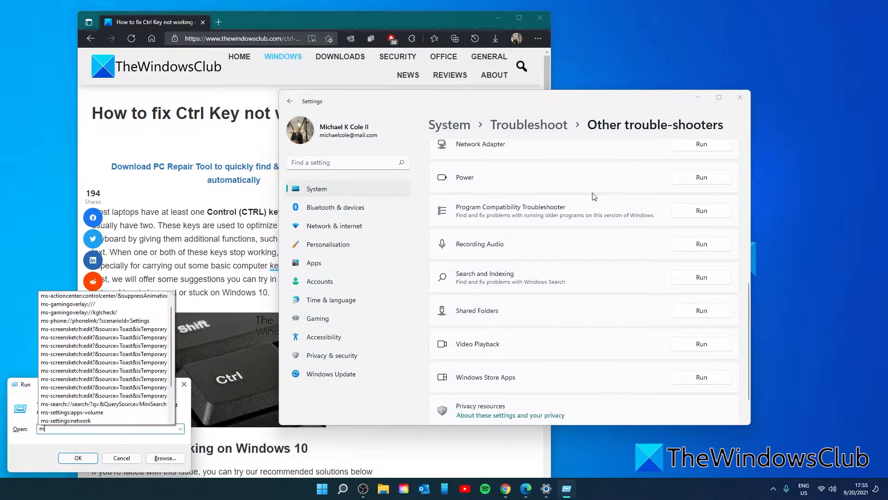
{"action": "type", "text": "sdt"}
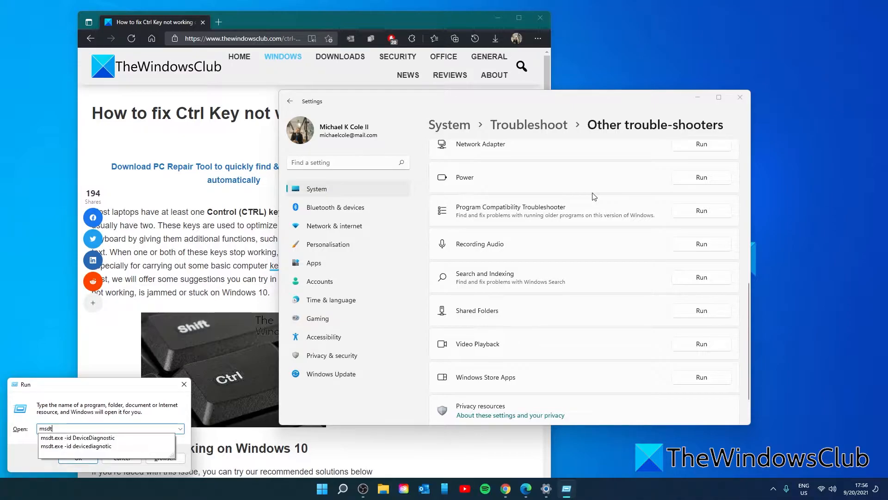
{"action": "type", "text": ".exe -"}
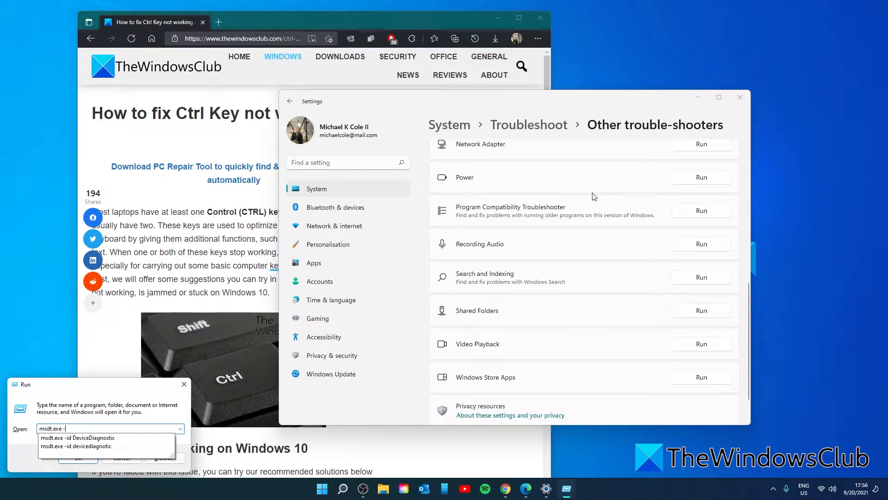
{"action": "type", "text": "id"}
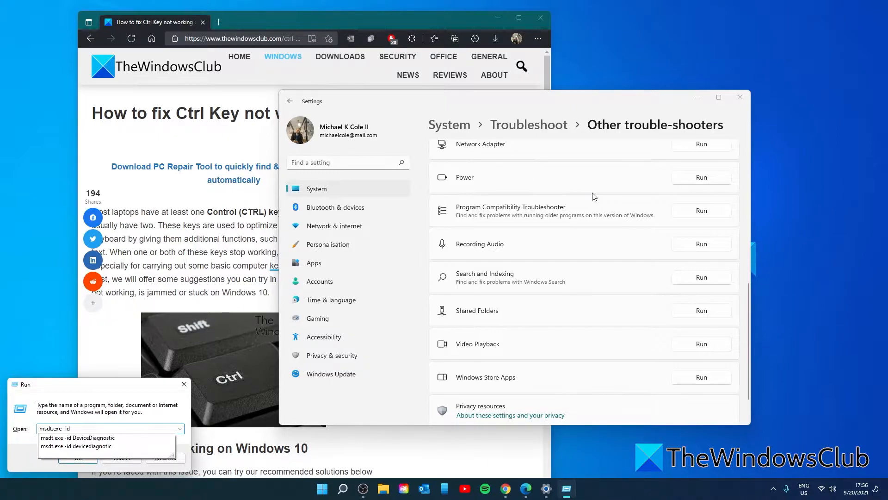
{"action": "type", "text": "devicediagnostic"}
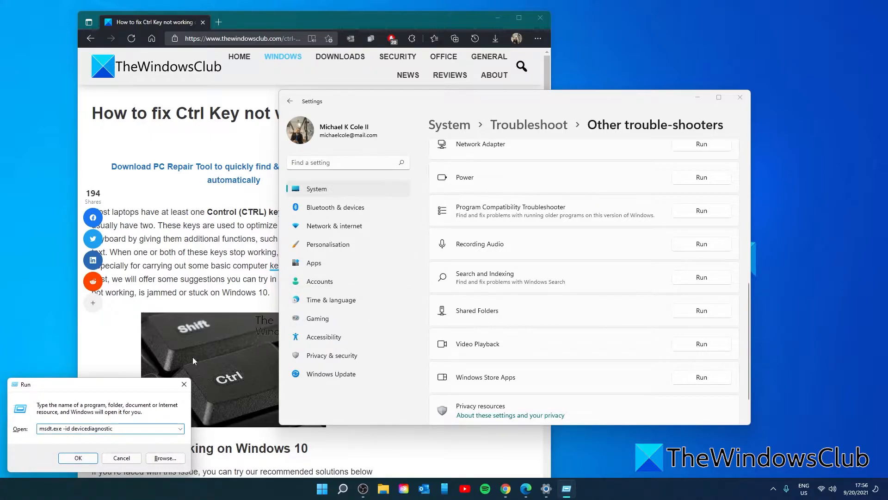
{"action": "left_click", "coordinate": [78, 458]}
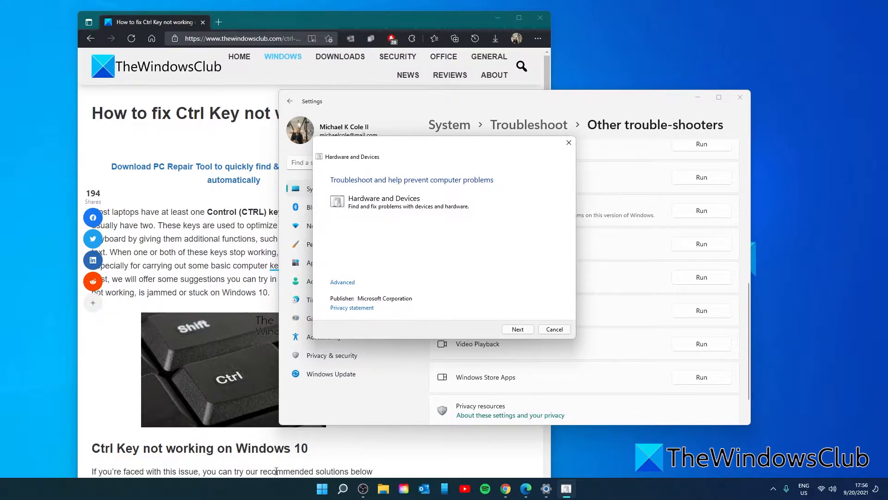
{"action": "left_click", "coordinate": [517, 329]}
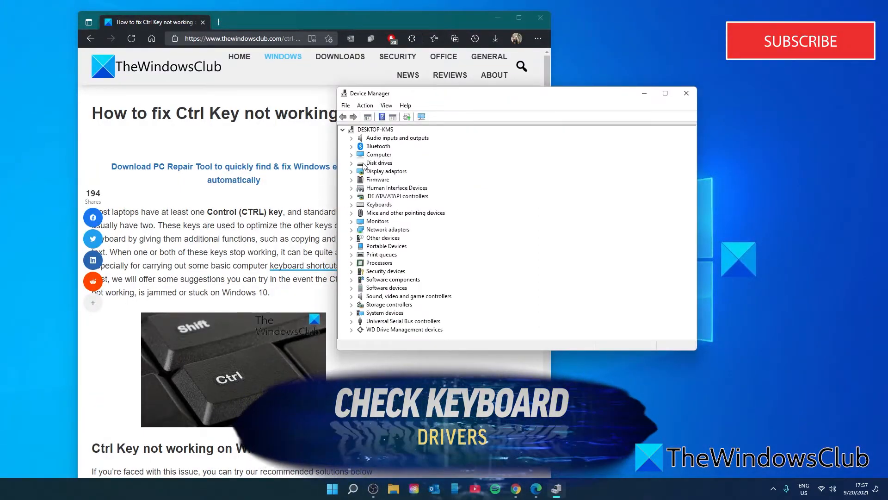
Step: Expand Keyboards and open Properties for the HID Keyboard Device
{"action": "left_click", "coordinate": [352, 205]}
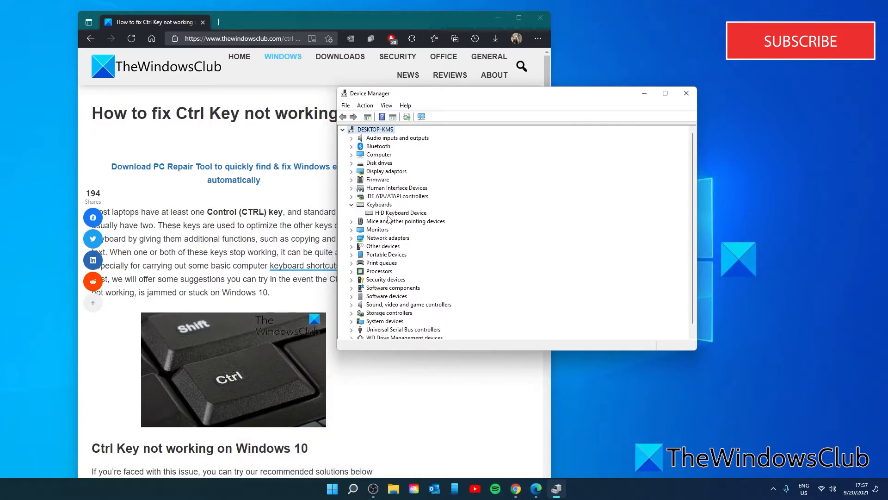
{"action": "right_click", "coordinate": [401, 212]}
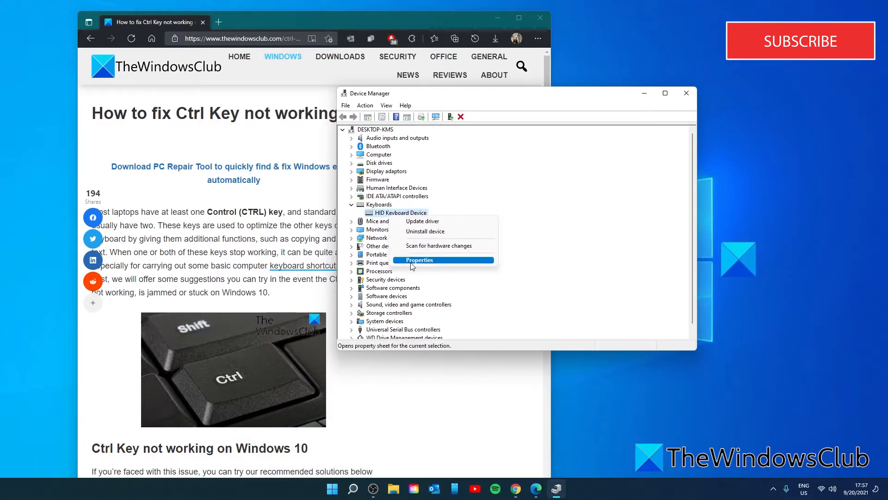
{"action": "mouse_move", "coordinate": [421, 276]}
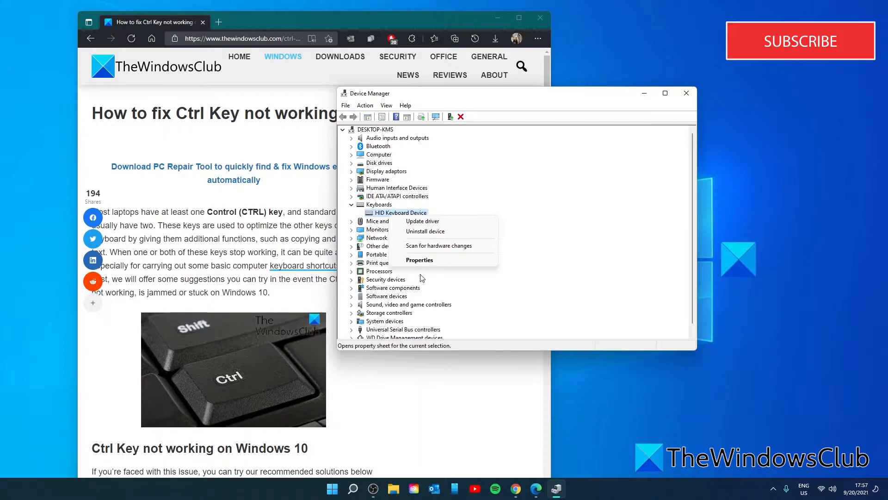
{"action": "left_click", "coordinate": [420, 260]}
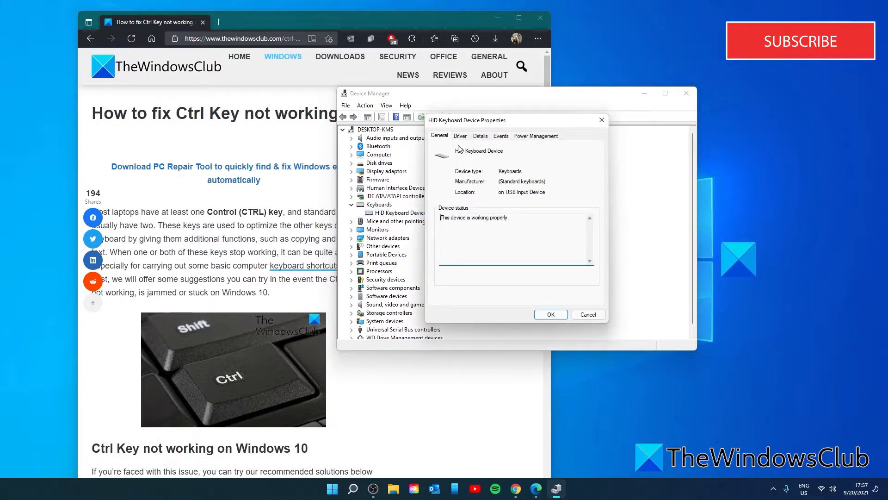
Step: Choose Update Driver on the HID Keyboard Device's Driver tab to open the update wizard
{"action": "left_click", "coordinate": [460, 136]}
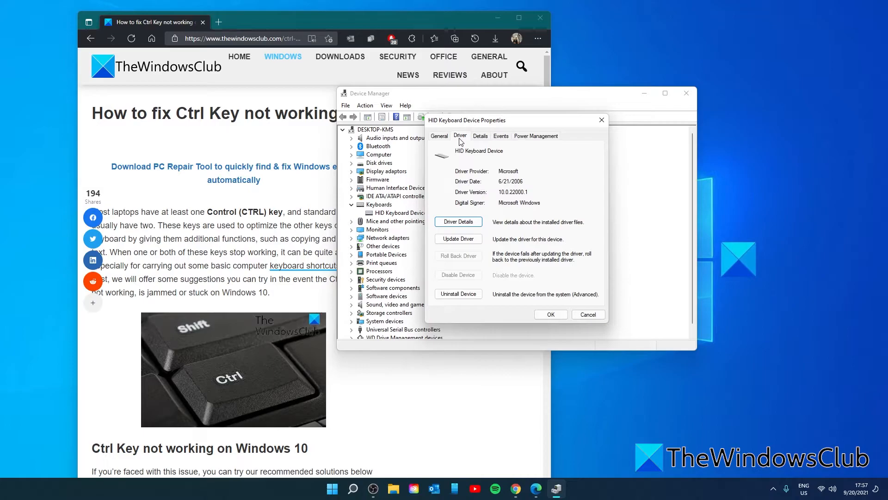
{"action": "left_click", "coordinate": [458, 238]}
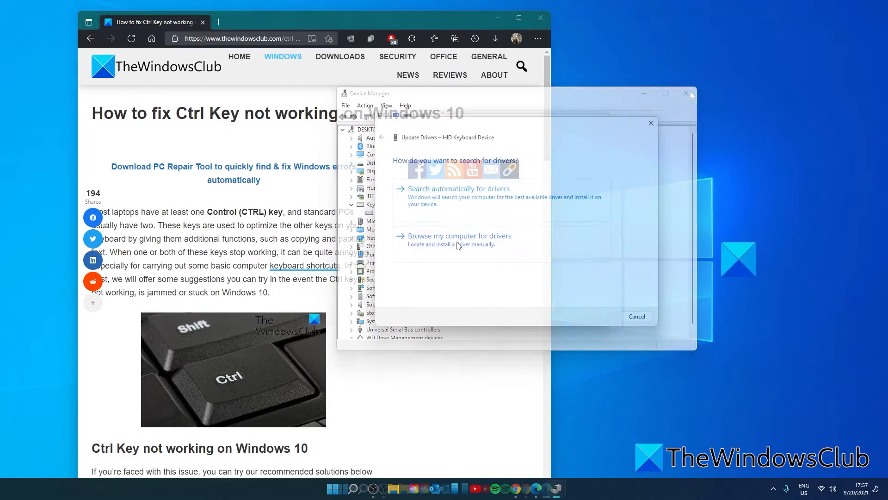
{"action": "left_click", "coordinate": [686, 93]}
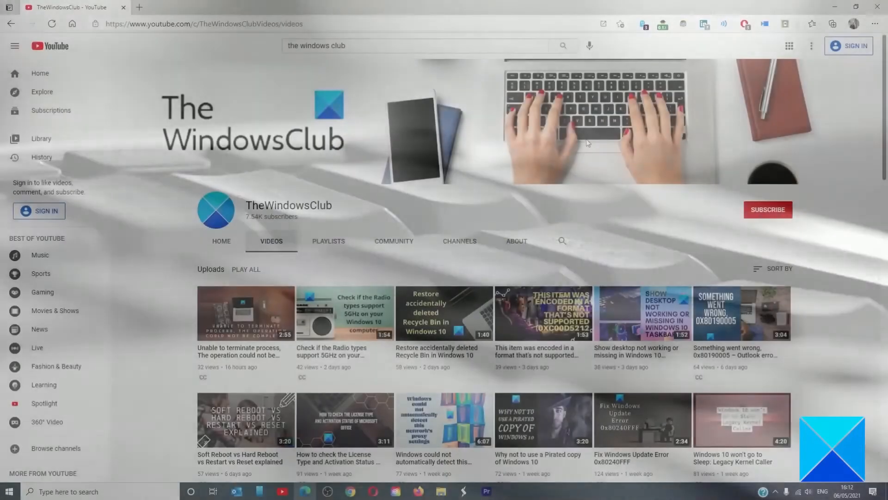
{"action": "scroll", "scroll_direction": "down", "scroll_amount": 3}
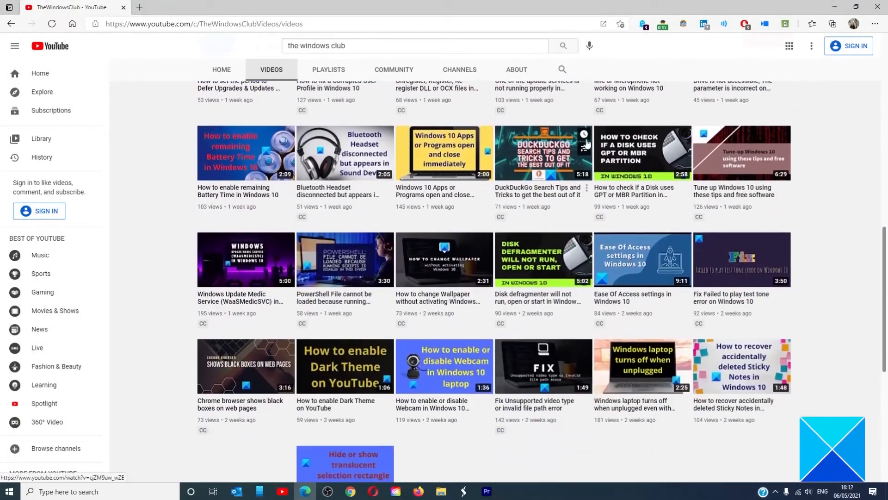
{"action": "scroll", "scroll_direction": "down", "scroll_amount": 3}
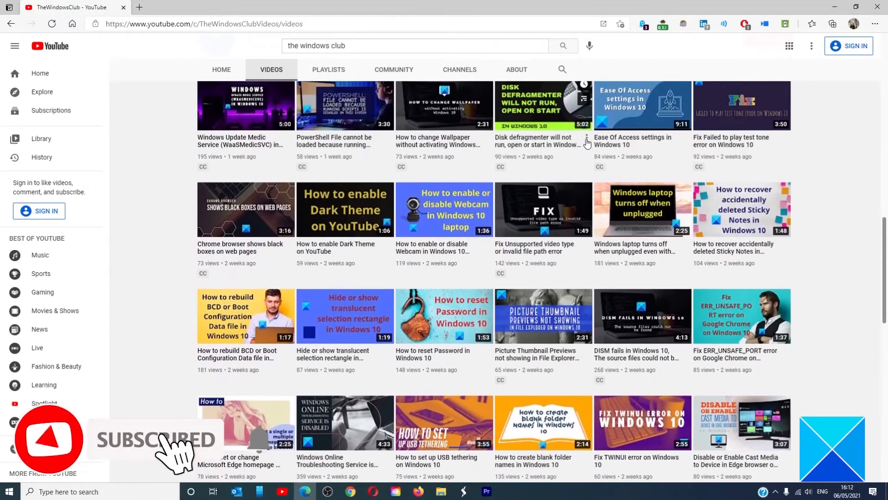